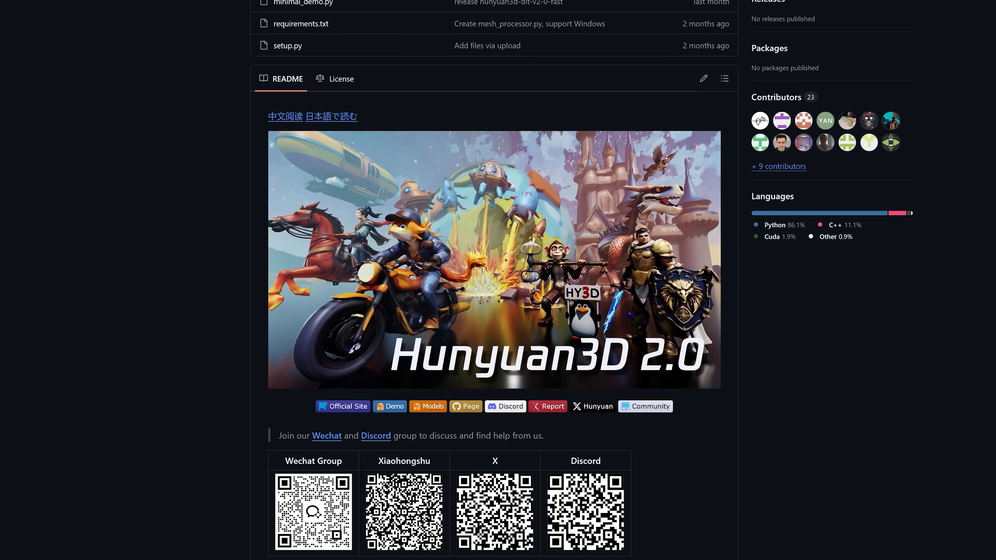
{"action": "scroll", "scroll_direction": "down", "scroll_amount": 3}
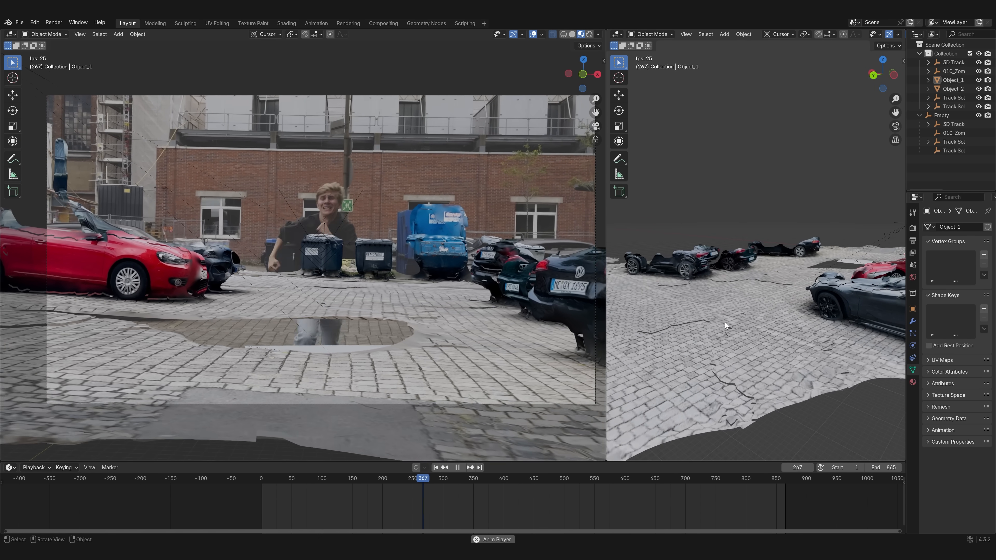
{"action": "left_click", "coordinate": [456, 468]}
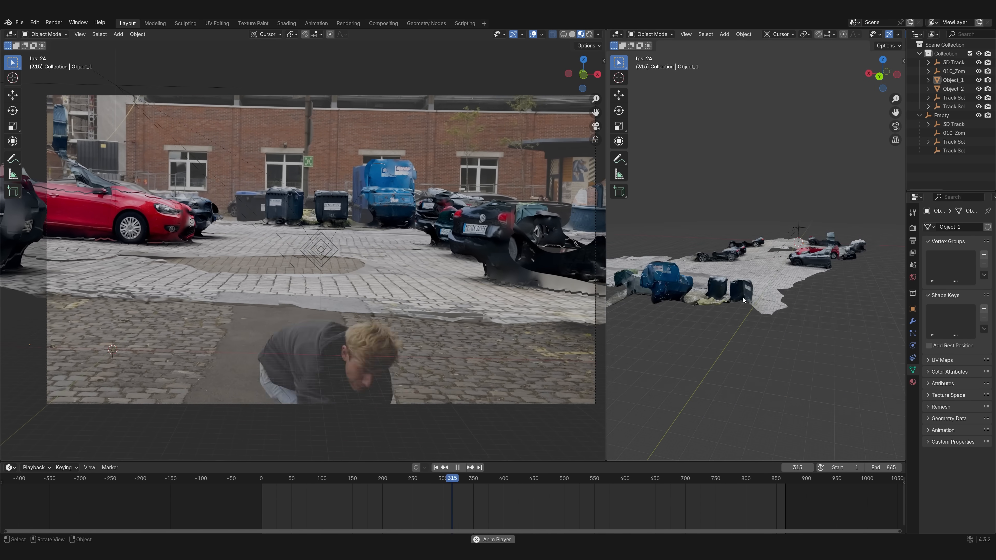